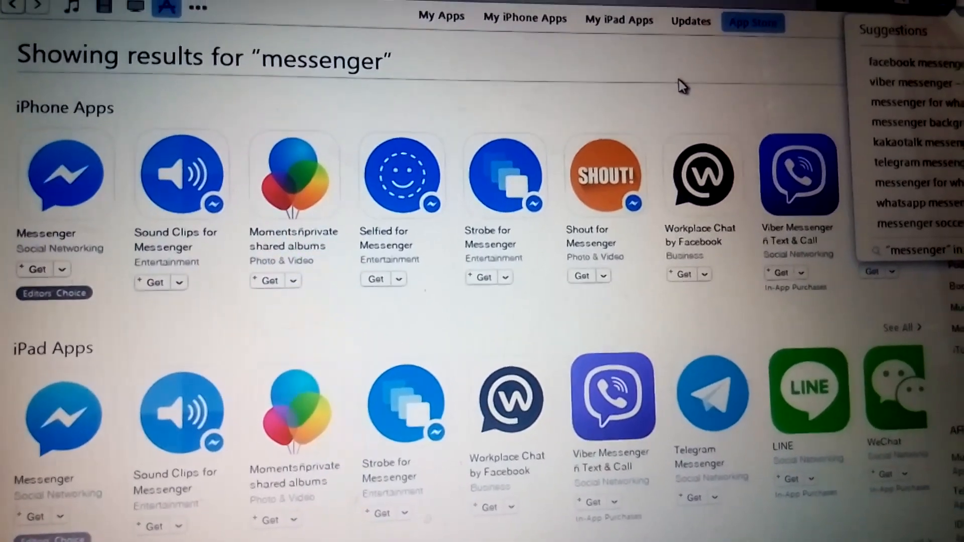
Enter the Apple ID password and submit it to start the Messenger download.
{"action": "scroll", "scroll_direction": "up", "scroll_amount": 3}
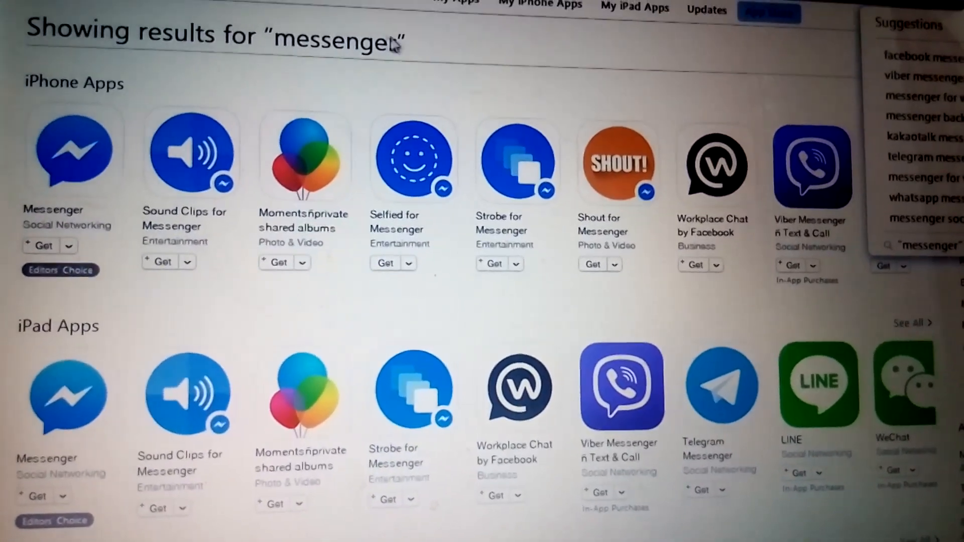
{"action": "scroll", "scroll_direction": "up", "scroll_amount": 3}
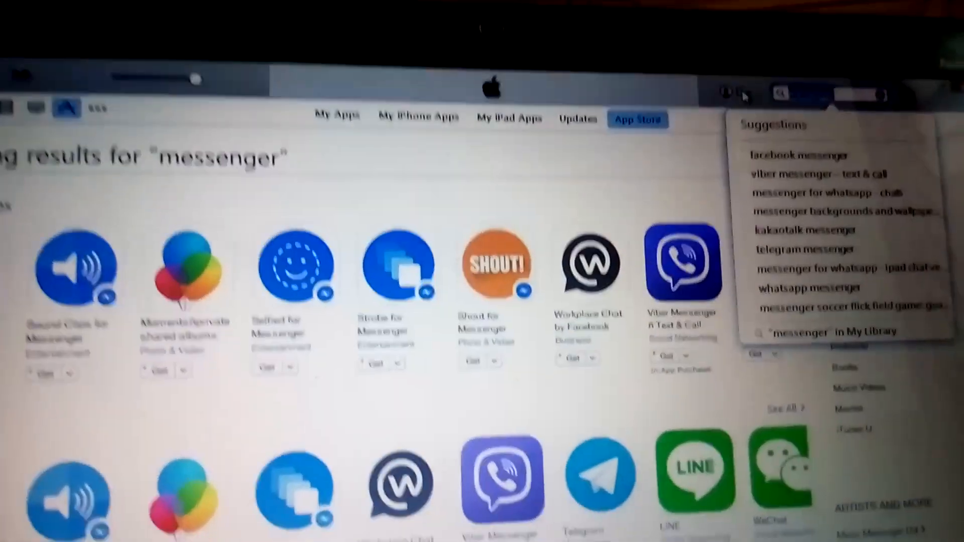
{"action": "scroll", "scroll_direction": "down", "scroll_amount": 3}
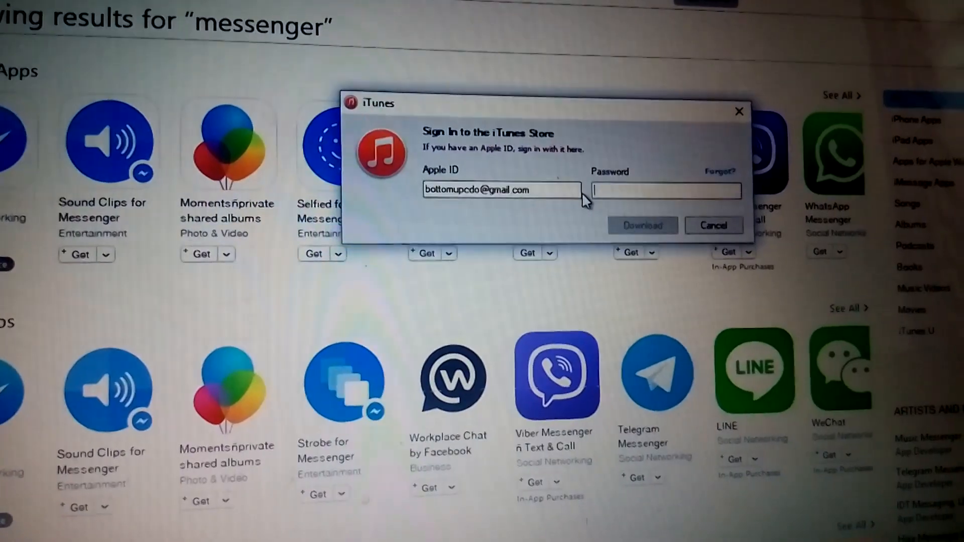
{"action": "type", "text": "password"}
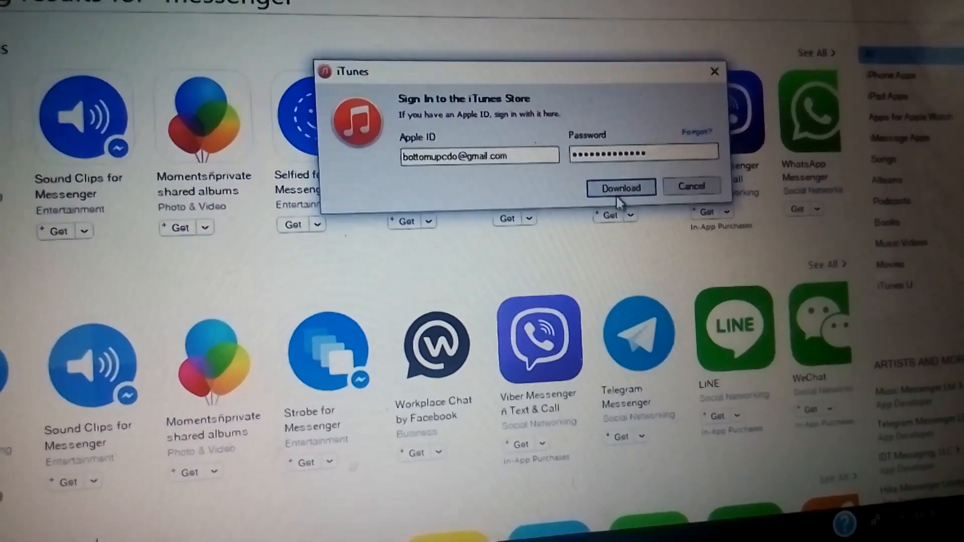
{"action": "left_click", "coordinate": [620, 187]}
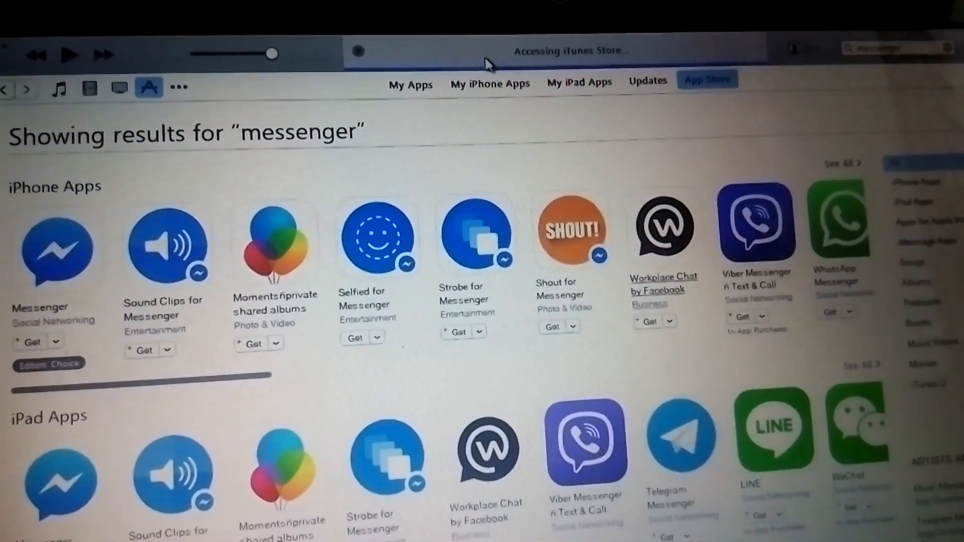
Check the 'Downloading 1 item' status while Messenger downloads, about two minutes remaining.
{"action": "left_click", "coordinate": [31, 341]}
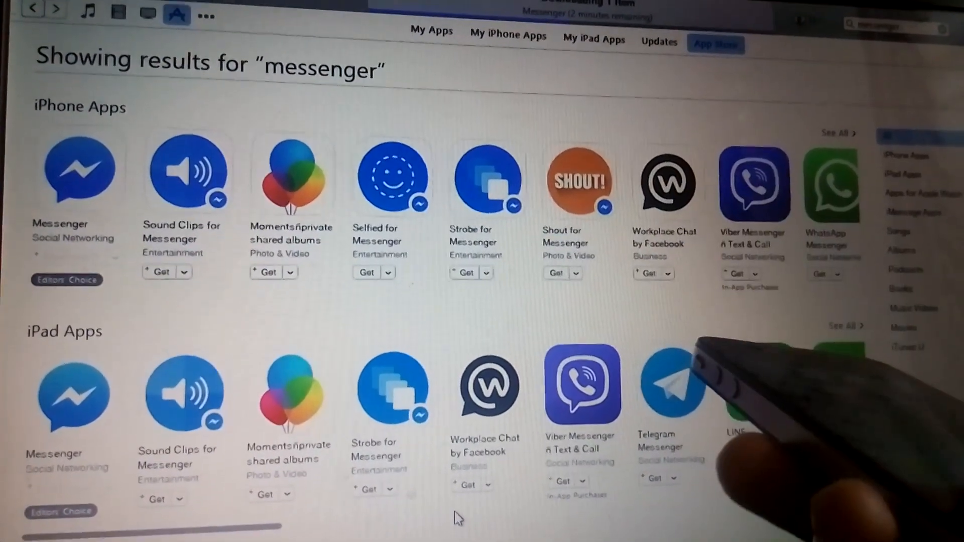
{"action": "scroll", "scroll_direction": "down", "scroll_amount": 3}
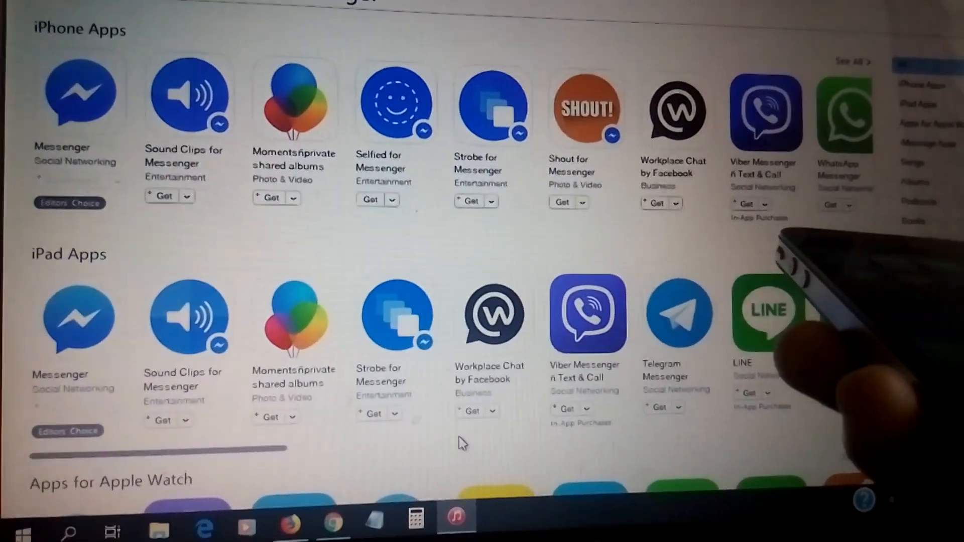
{"action": "scroll", "scroll_direction": "up", "scroll_amount": 3}
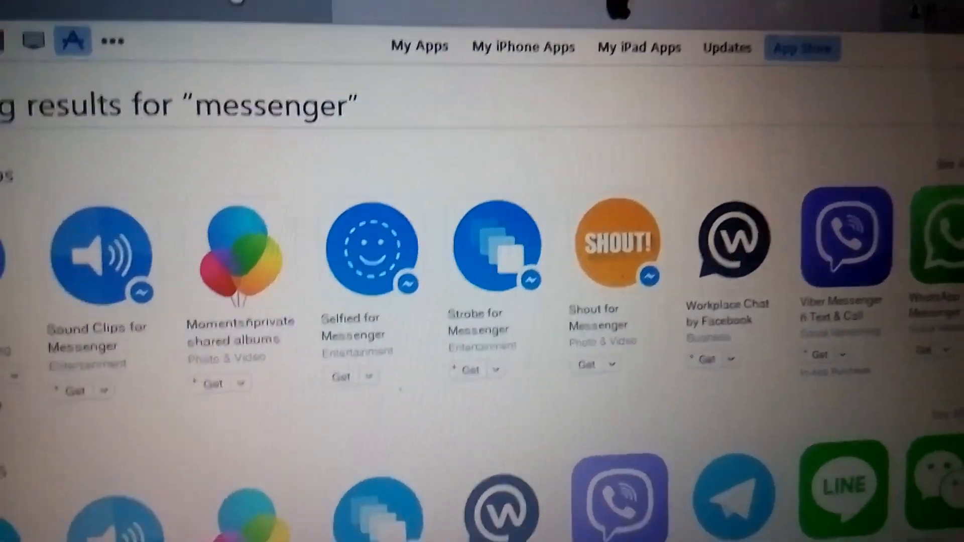
Scroll up to iPhone Apps and open the Messenger app's store page.
{"action": "scroll", "scroll_direction": "up", "scroll_amount": 3}
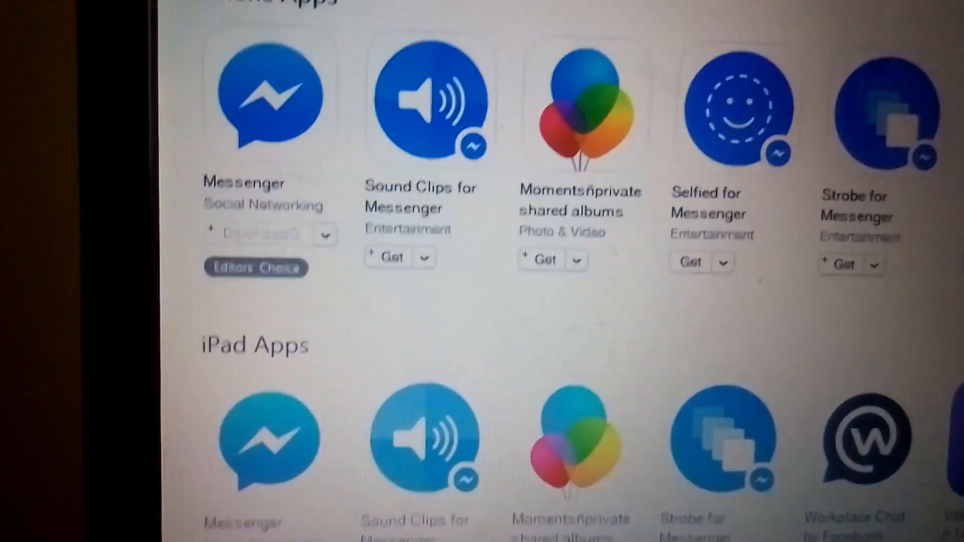
{"action": "scroll", "scroll_direction": "up", "scroll_amount": 3}
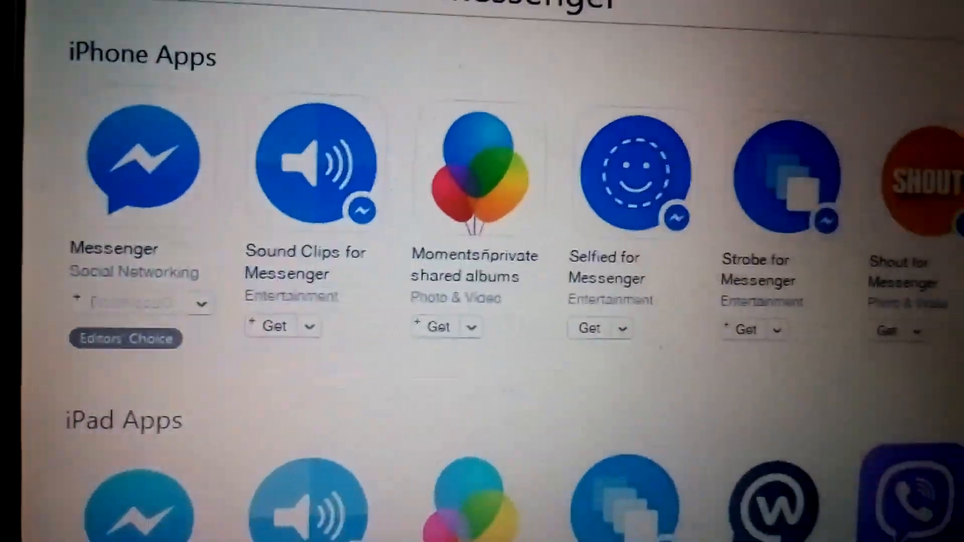
{"action": "scroll", "scroll_direction": "up", "scroll_amount": 3}
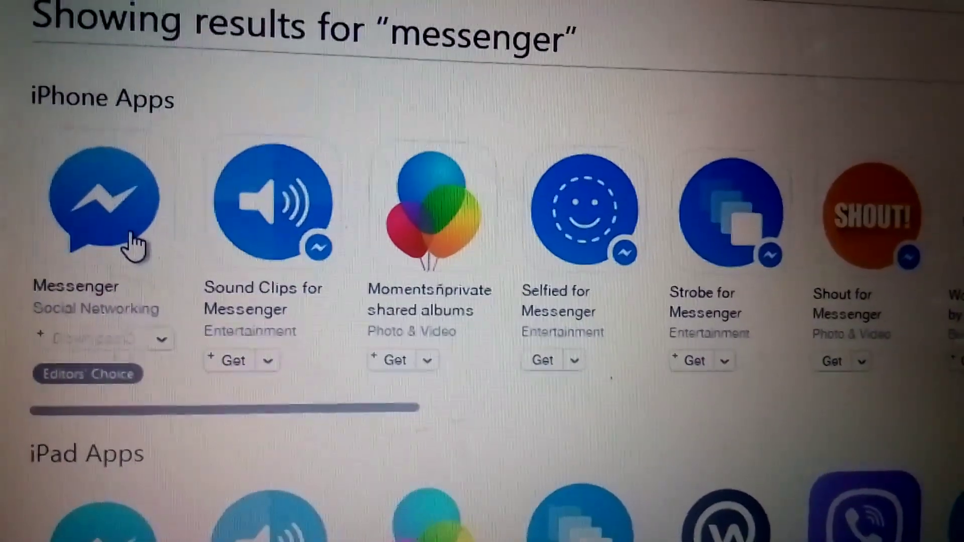
{"action": "left_click", "coordinate": [102, 202]}
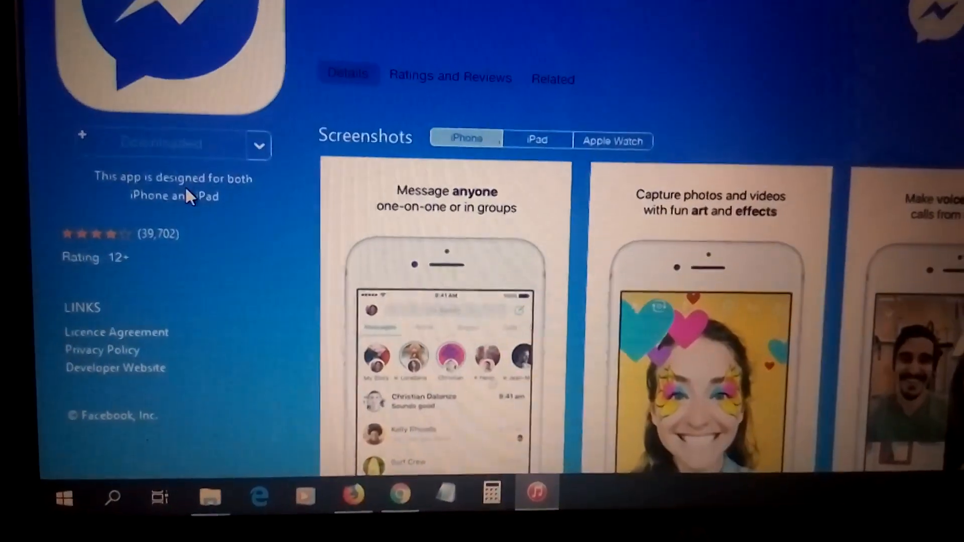
{"action": "scroll", "scroll_direction": "up", "scroll_amount": 3}
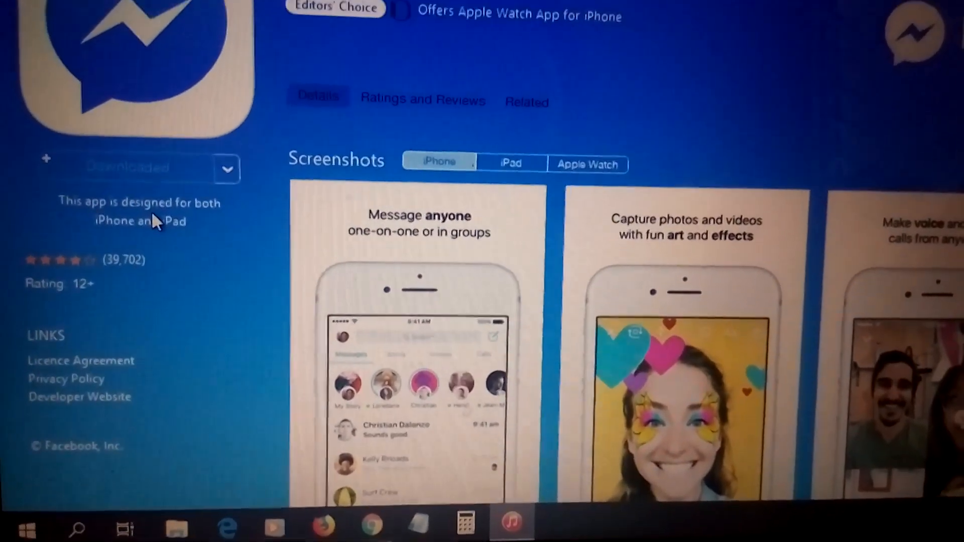
{"action": "scroll", "scroll_direction": "up", "scroll_amount": 3}
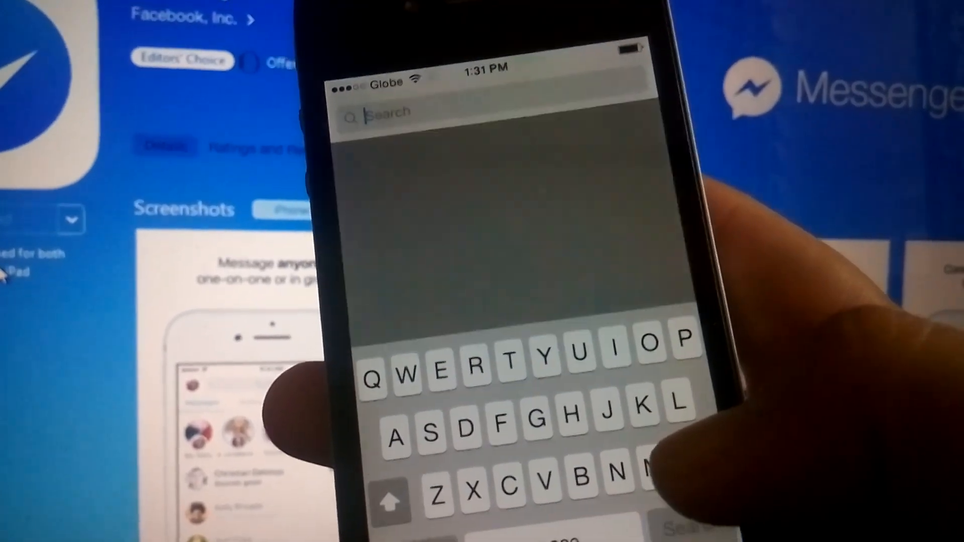
Type 'm' in the iPhone App Store search to list 'messenger' suggestions.
{"action": "type", "text": "m"}
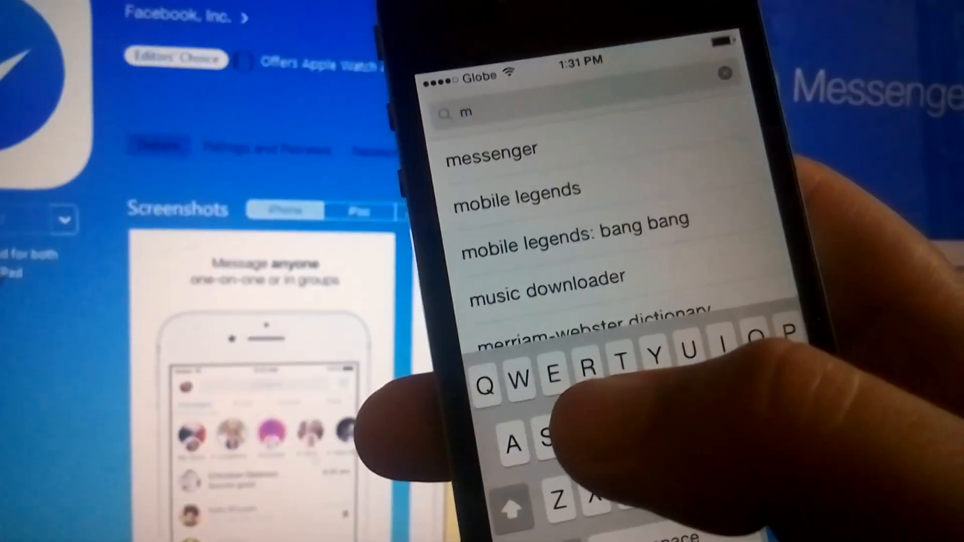